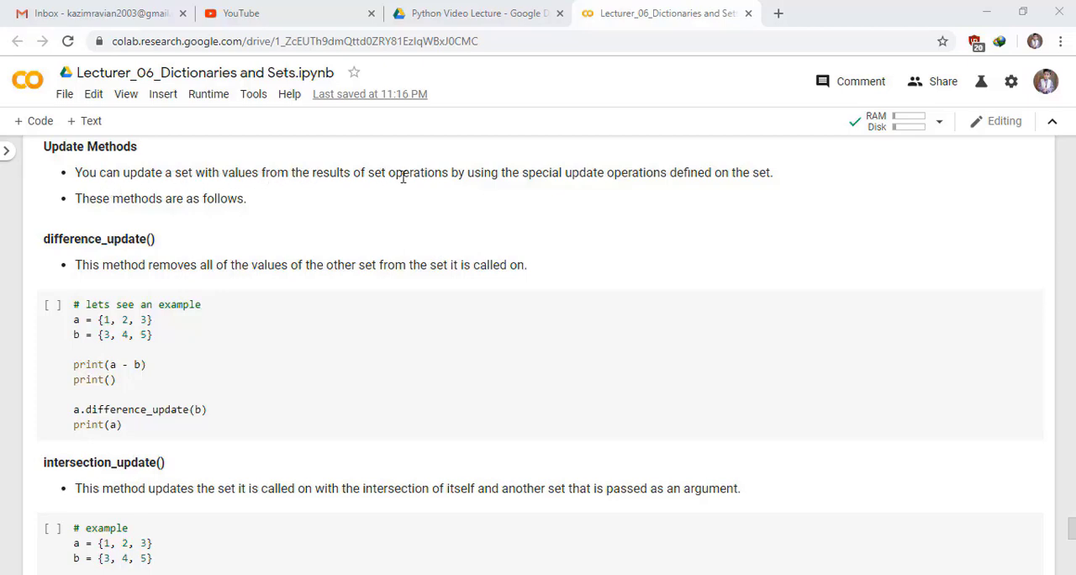
mouse_move(585, 176)
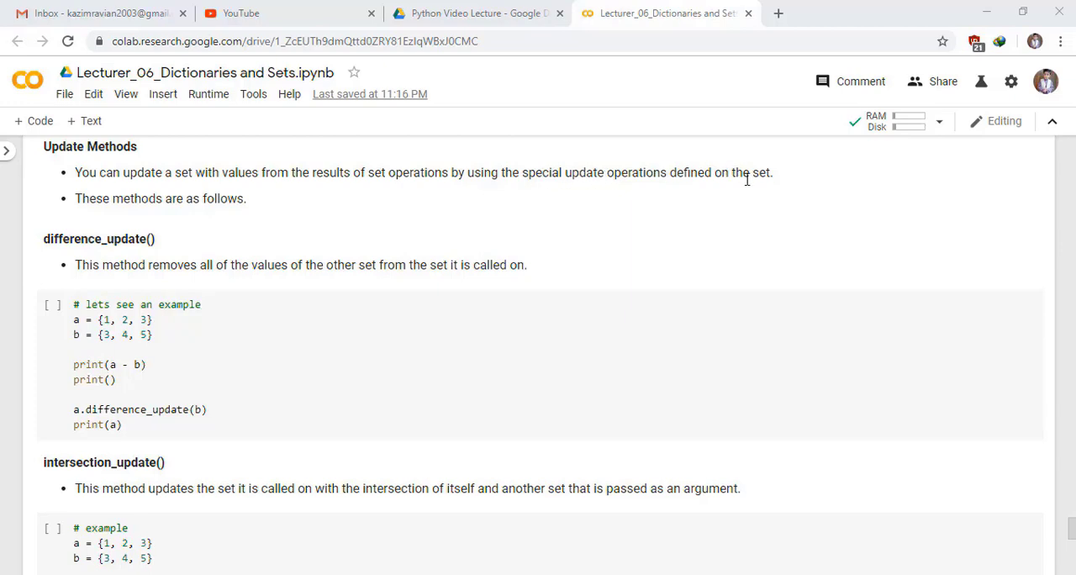
mouse_move(217, 202)
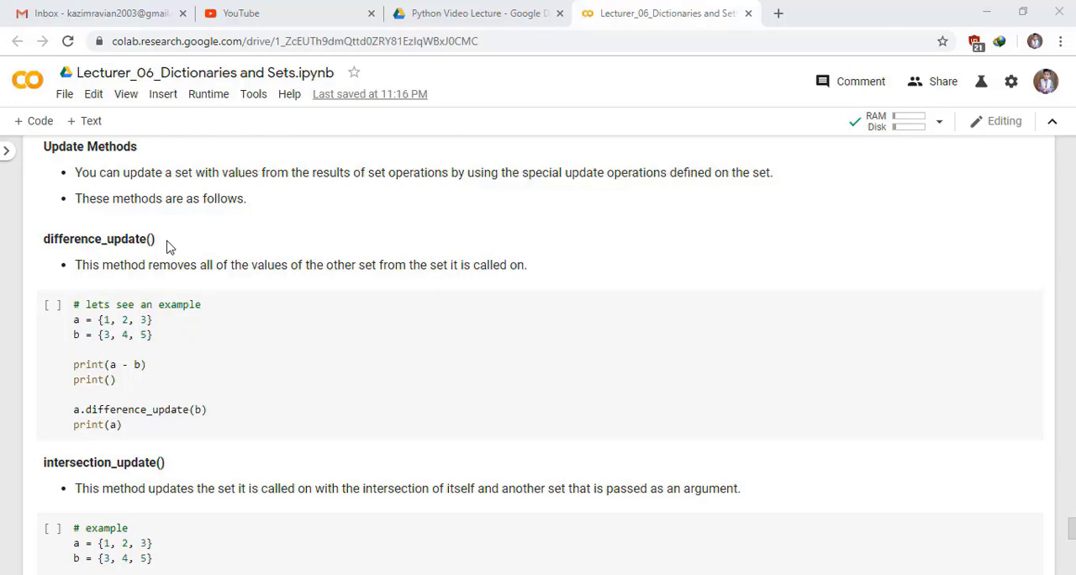
mouse_move(105, 258)
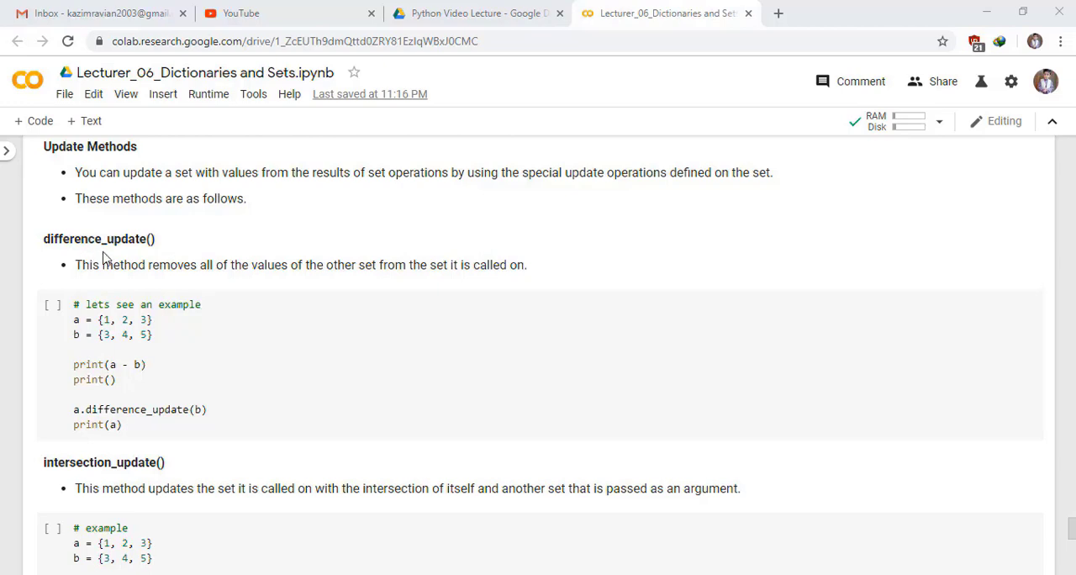
mouse_move(182, 267)
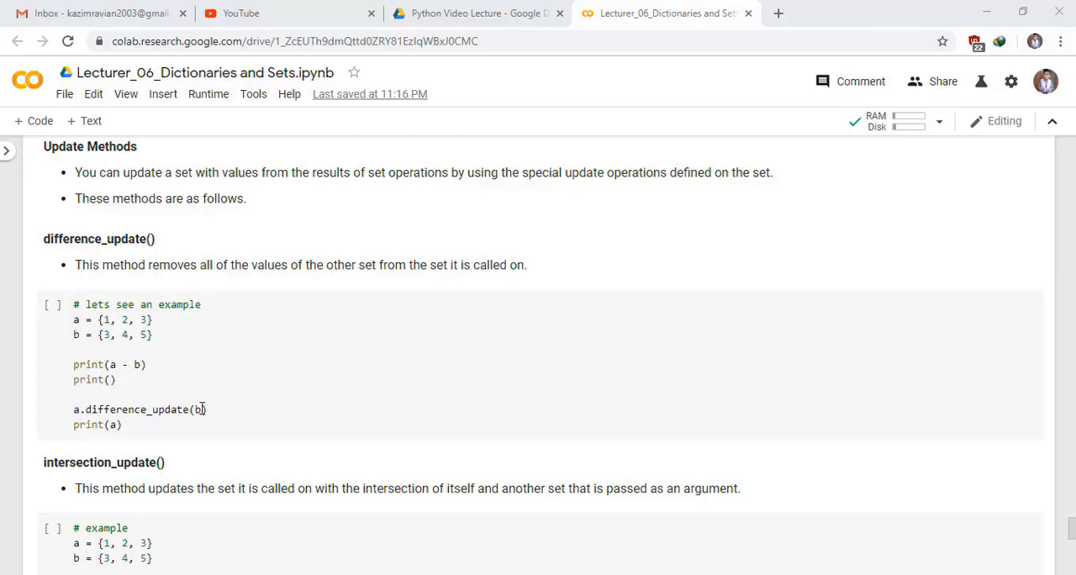
Run the difference_update example that removes set b's values from set a.
left_click(52, 304)
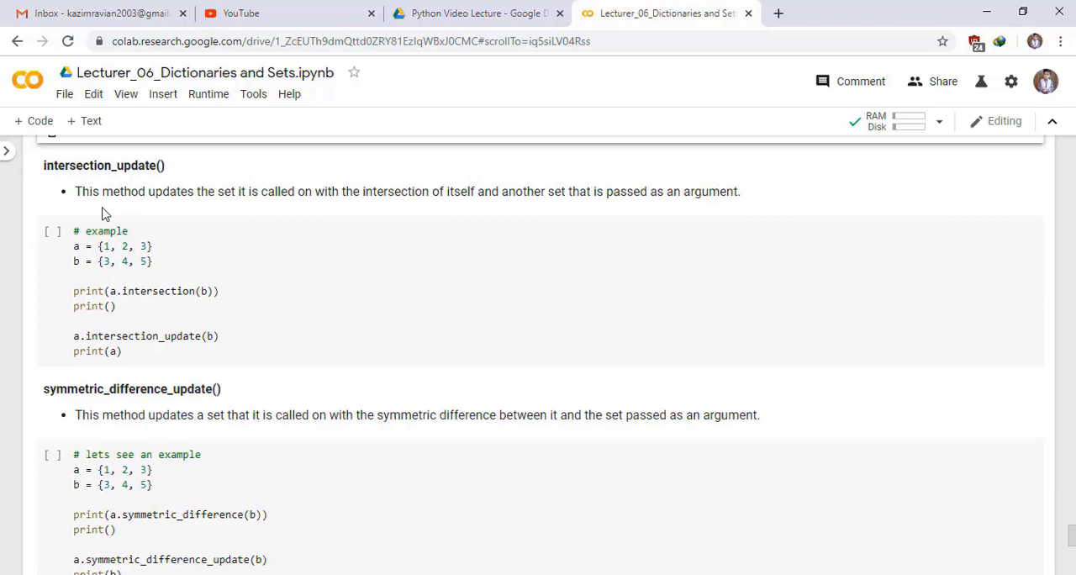
mouse_move(94, 185)
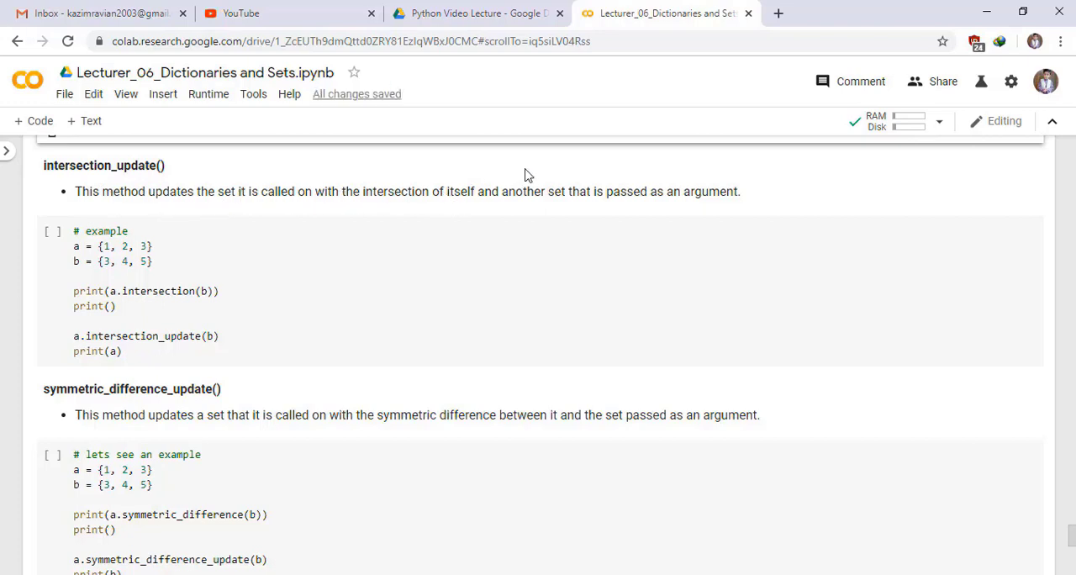
mouse_move(686, 191)
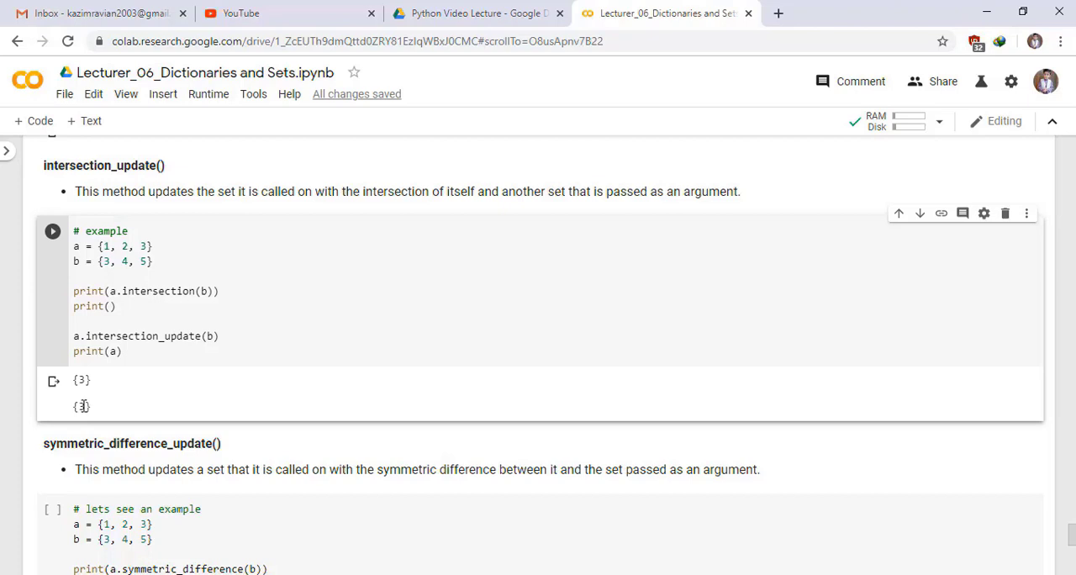
Scroll past the intersection_update example, which prints {3} twice, to the Frozen Sets section.
scroll("down", 3)
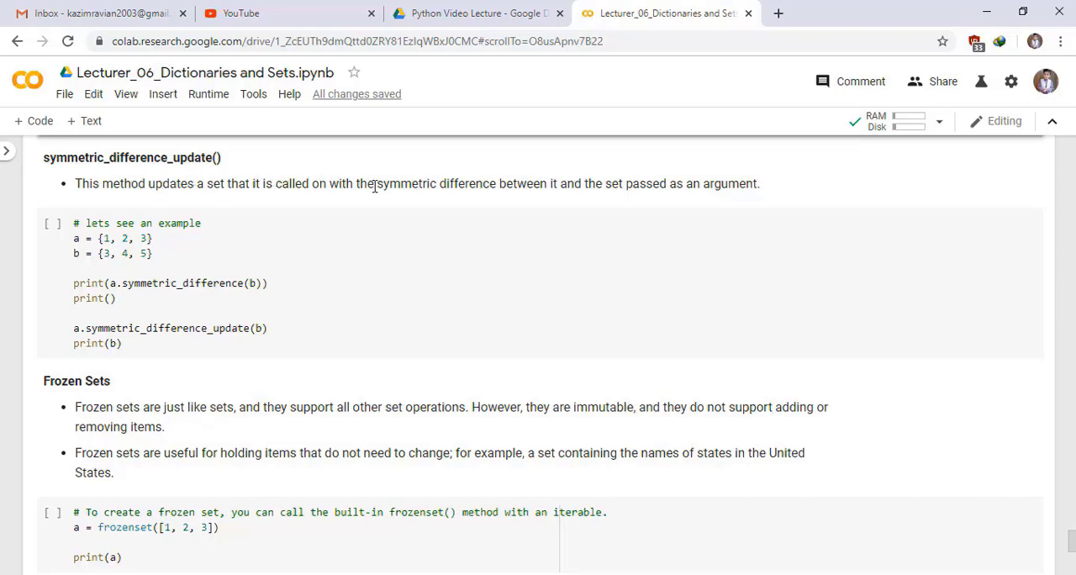
mouse_move(628, 185)
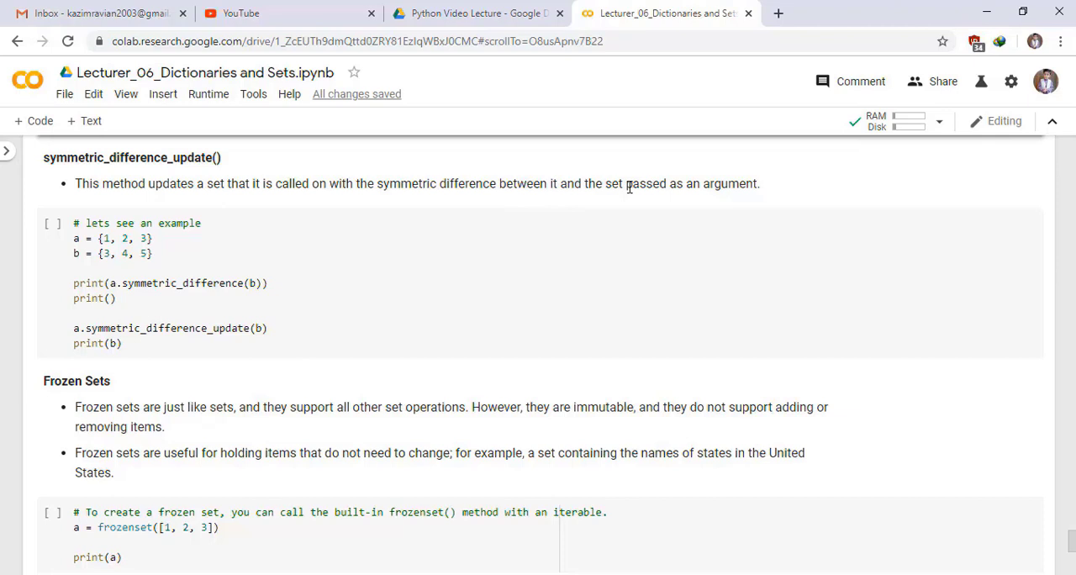
mouse_move(712, 204)
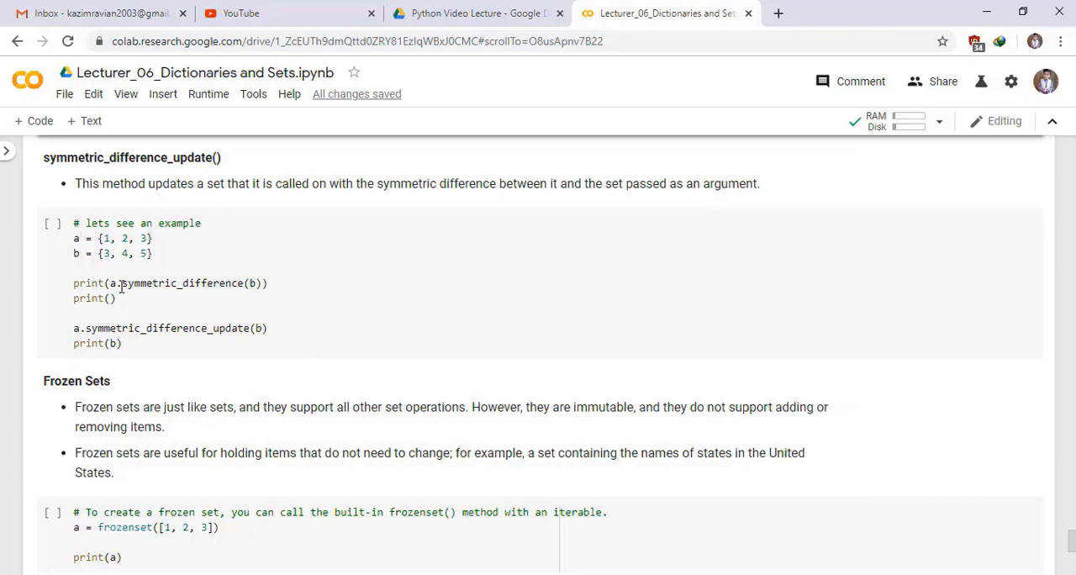
mouse_move(161, 324)
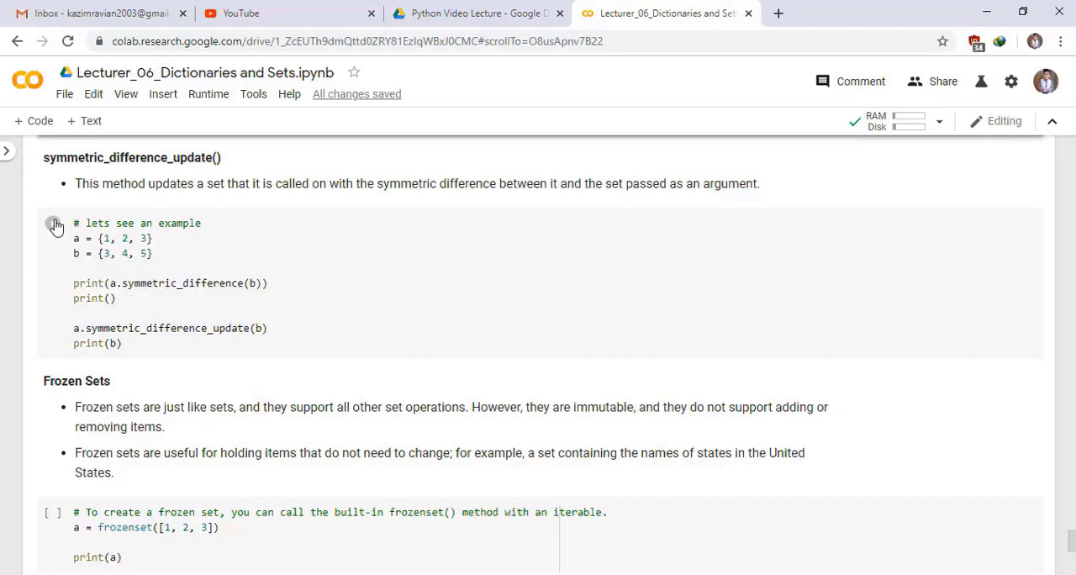
mouse_move(54, 225)
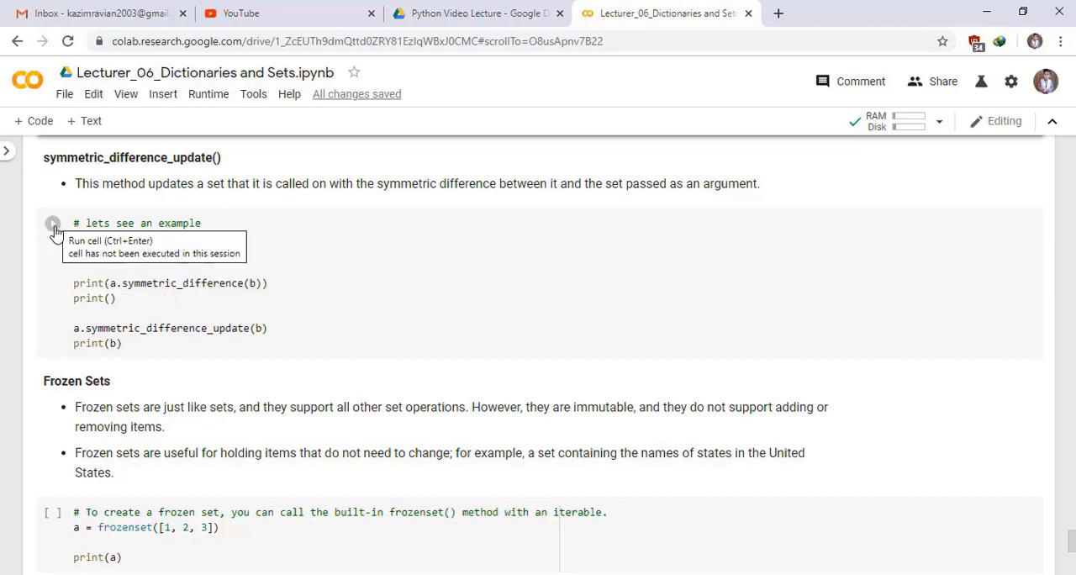
Run the symmetric_difference_update example, producing {3, 4, 5}.
left_click(52, 223)
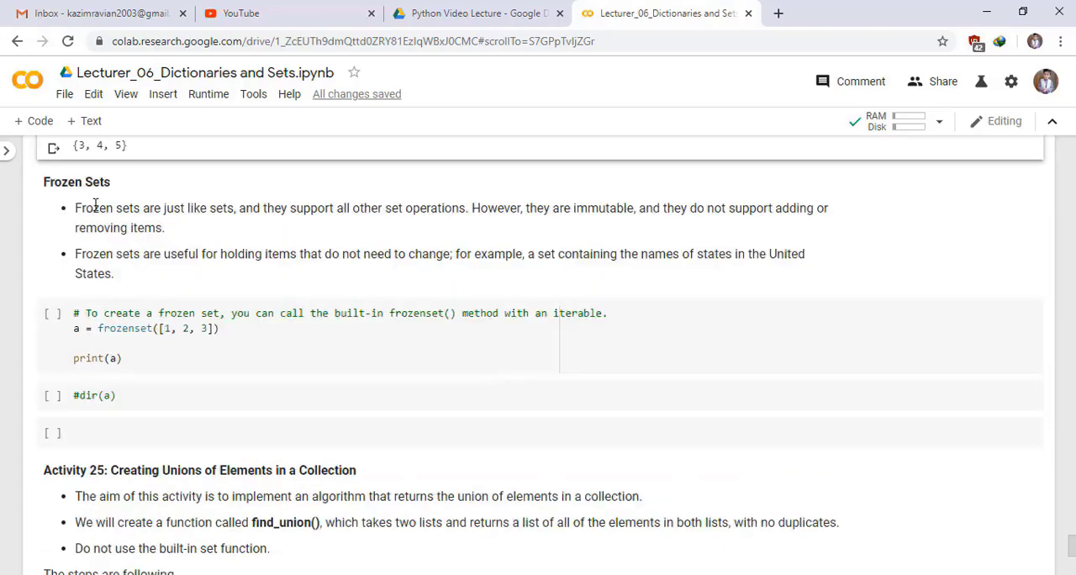
mouse_move(210, 207)
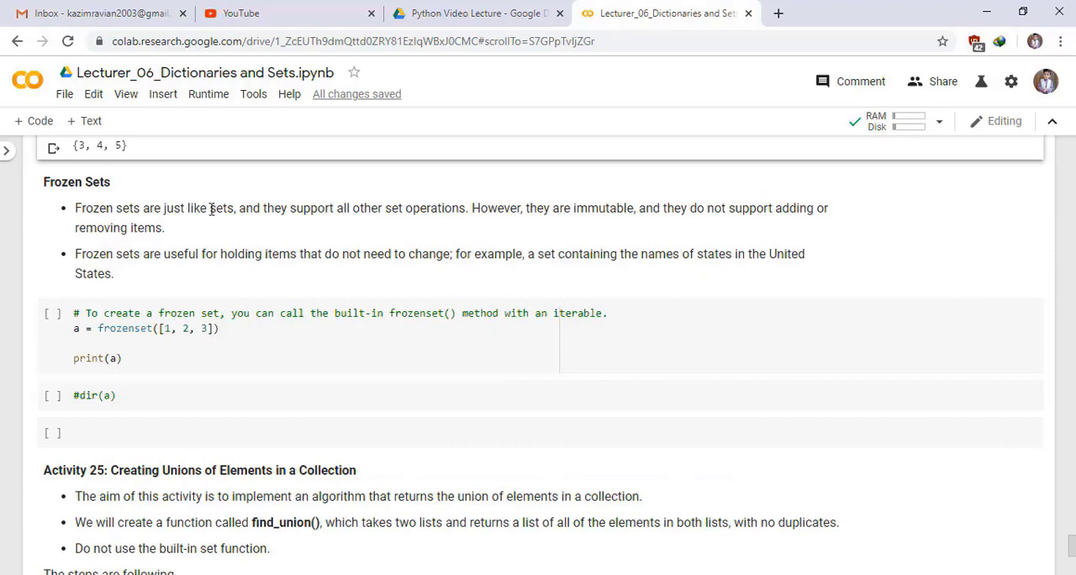
mouse_move(386, 209)
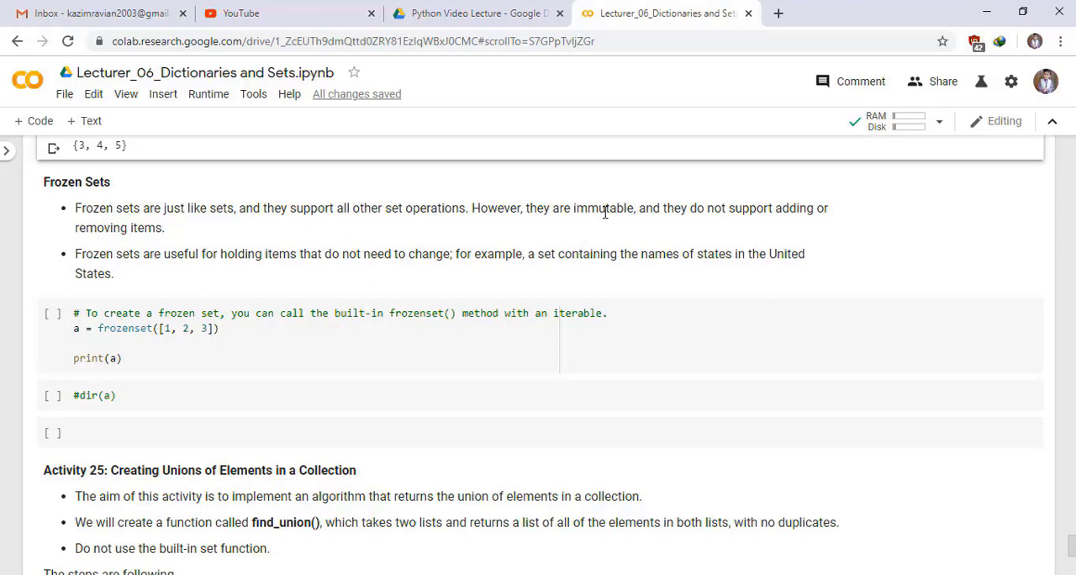
mouse_move(197, 234)
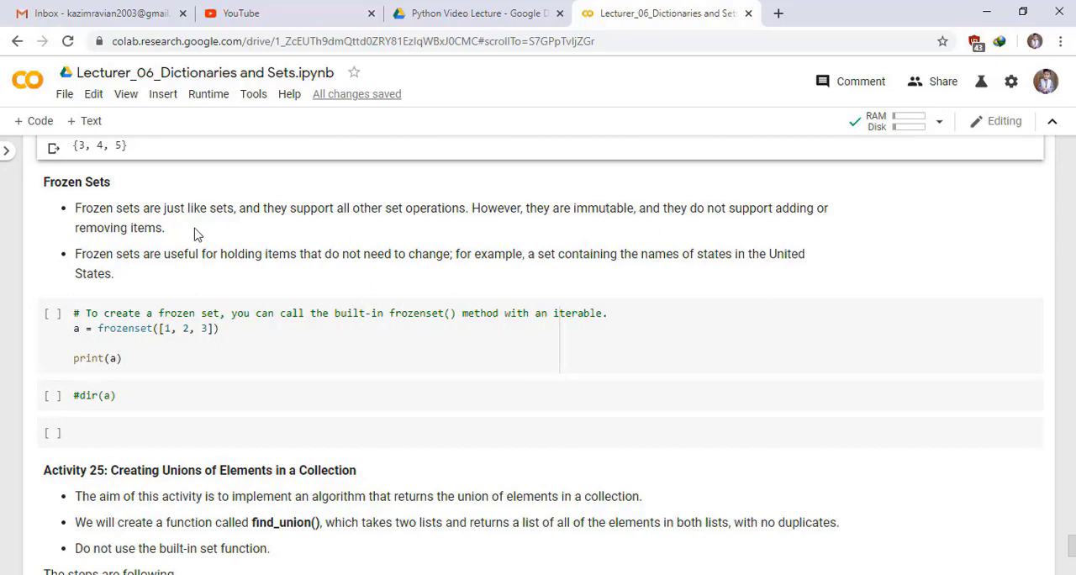
mouse_move(129, 256)
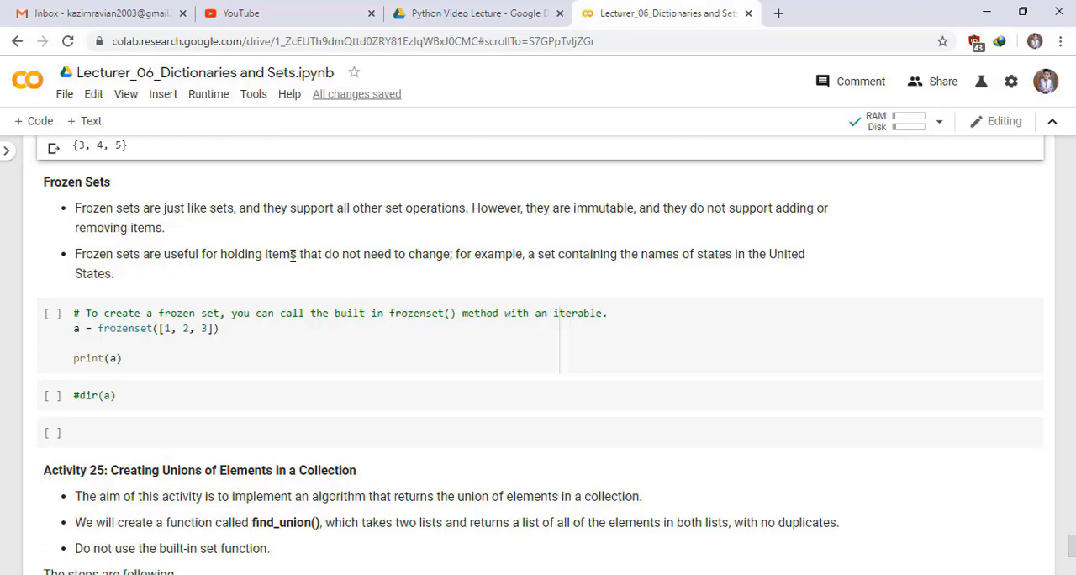
mouse_move(506, 253)
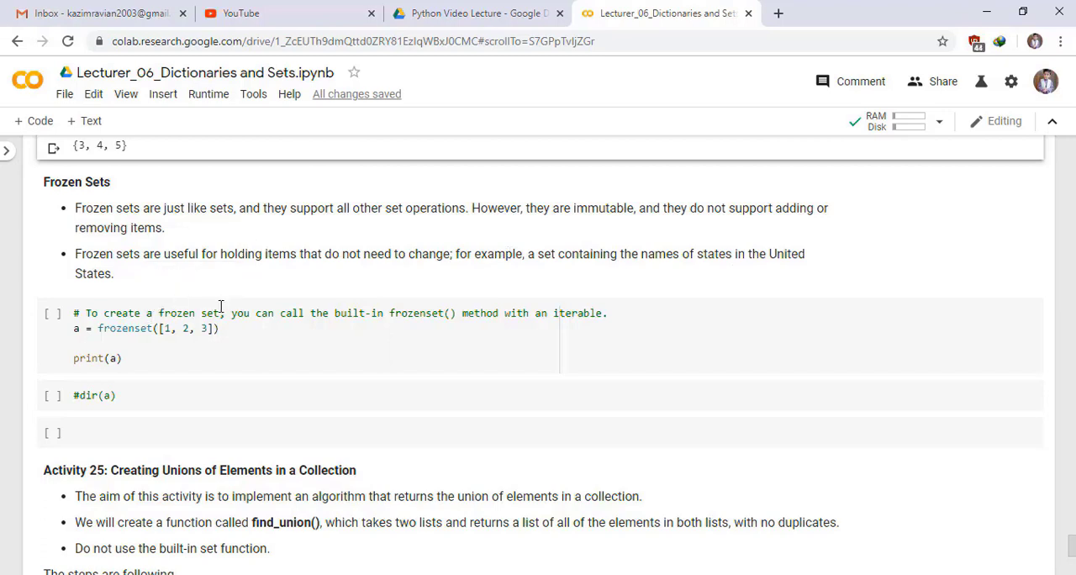
mouse_move(467, 313)
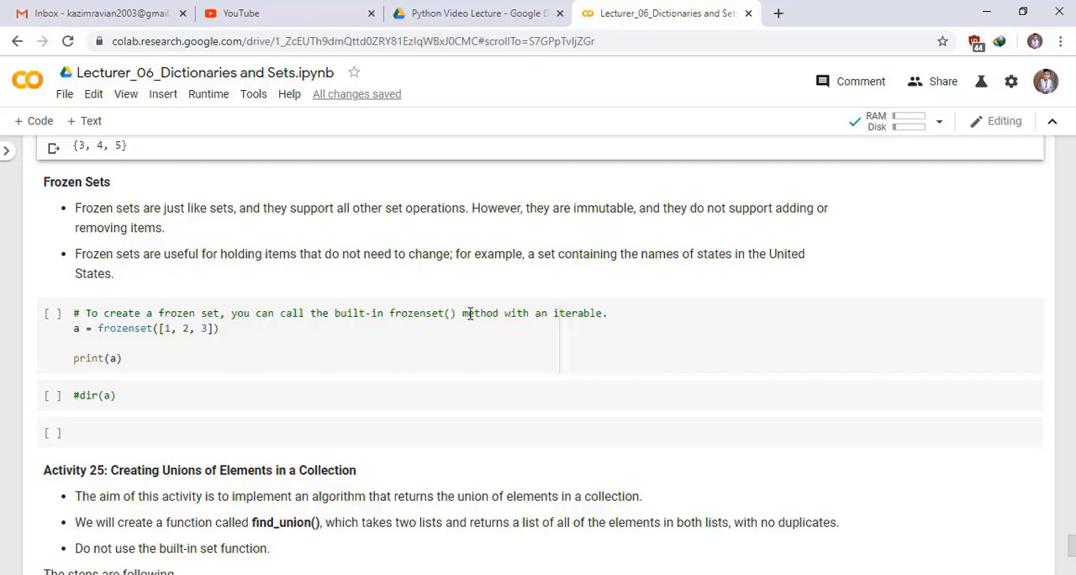
mouse_move(76, 327)
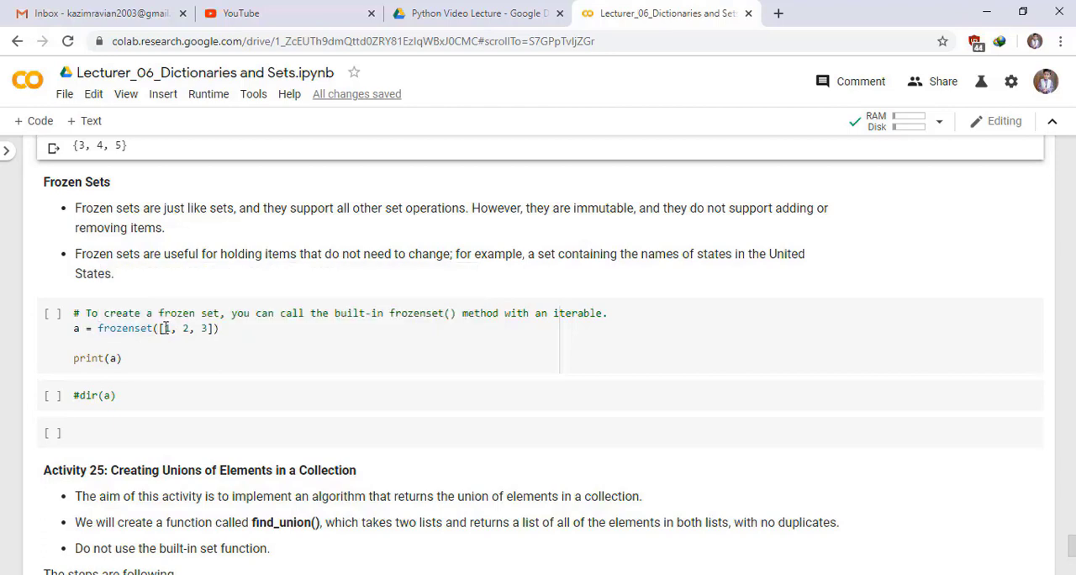
Complete the frozenset list as [1, 2, 3] and run it to print frozenset({1, 2, 3}).
type("3")
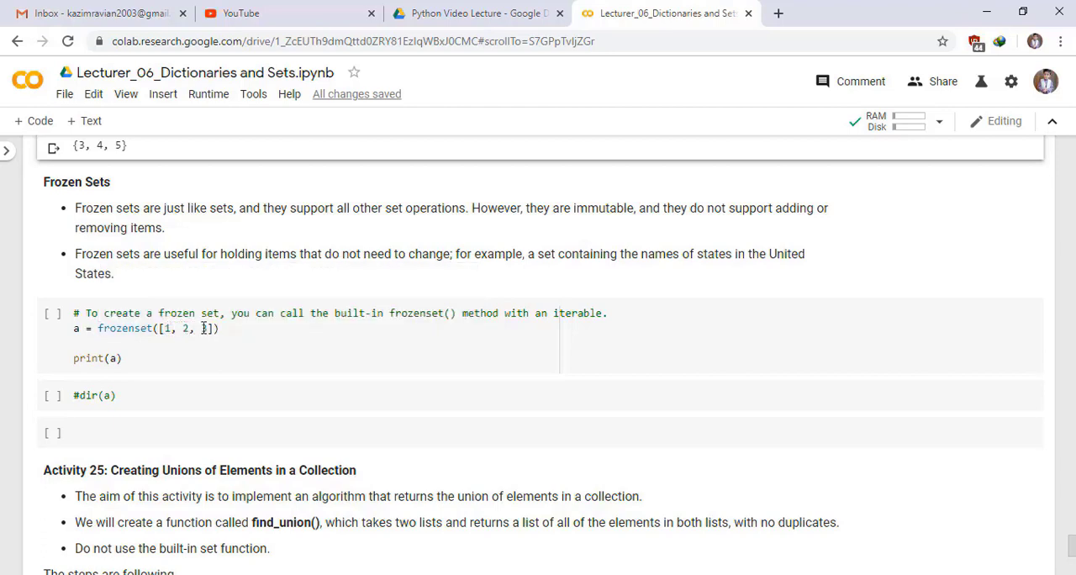
mouse_move(53, 314)
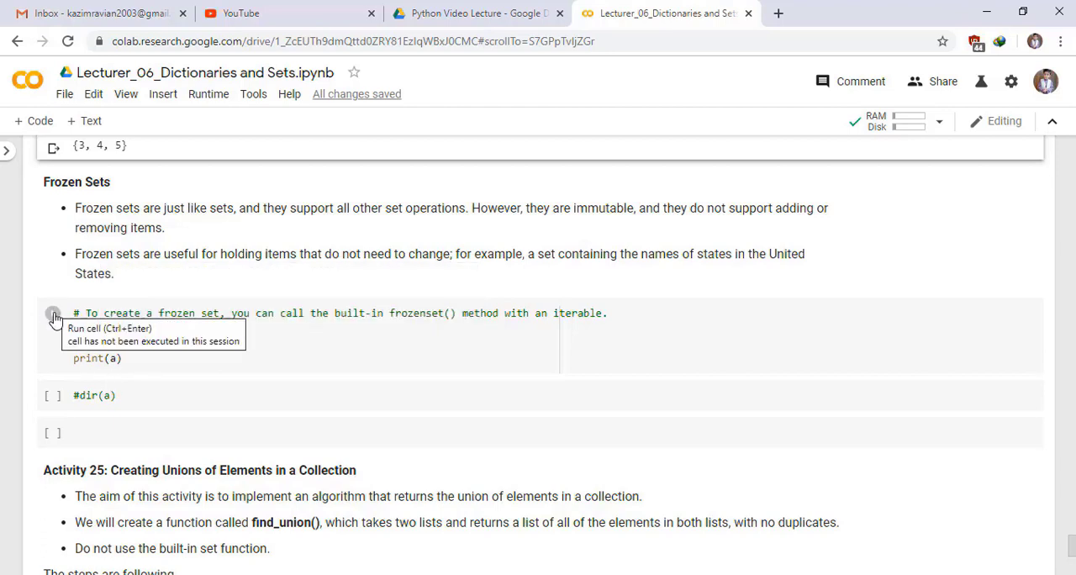
left_click(52, 313)
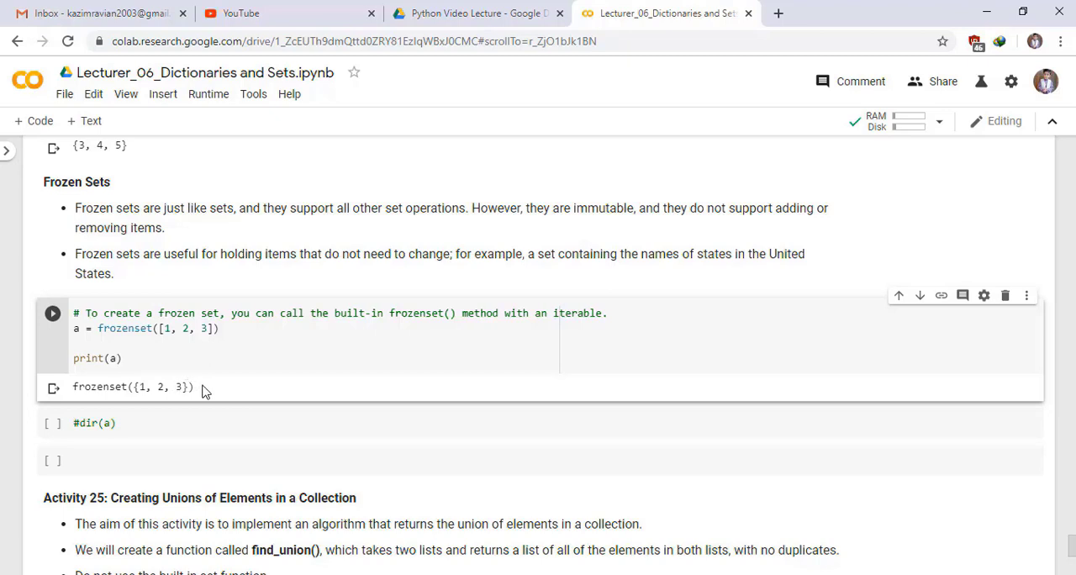
left_click(97, 422)
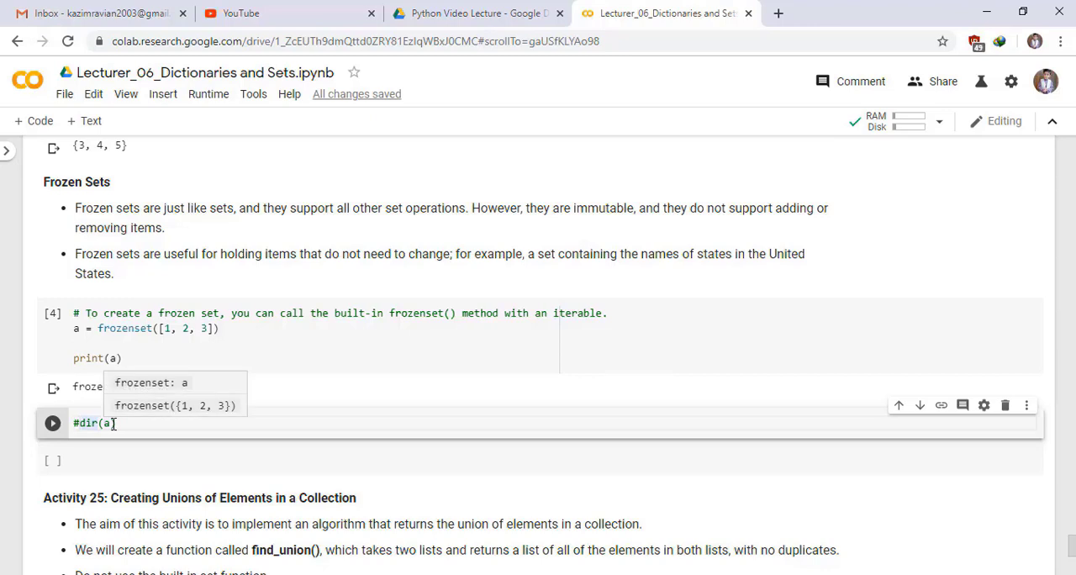
scroll("down", 3)
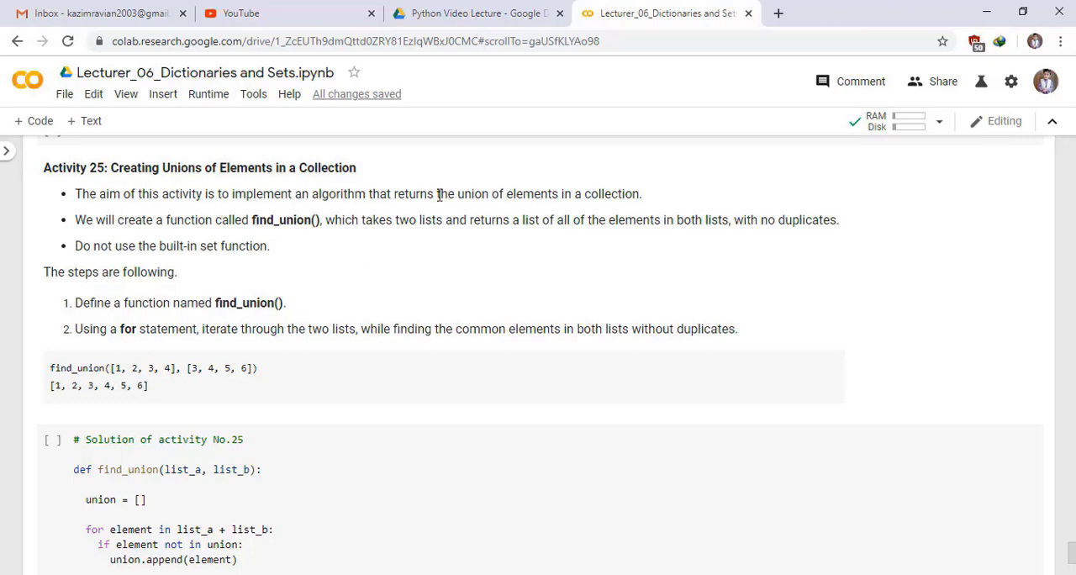
mouse_move(258, 226)
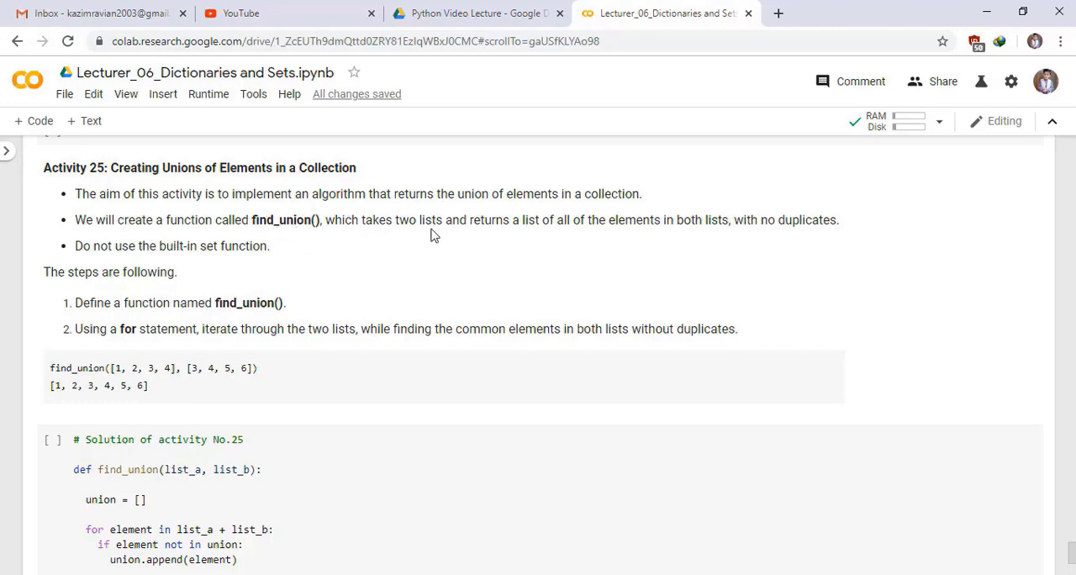
mouse_move(553, 221)
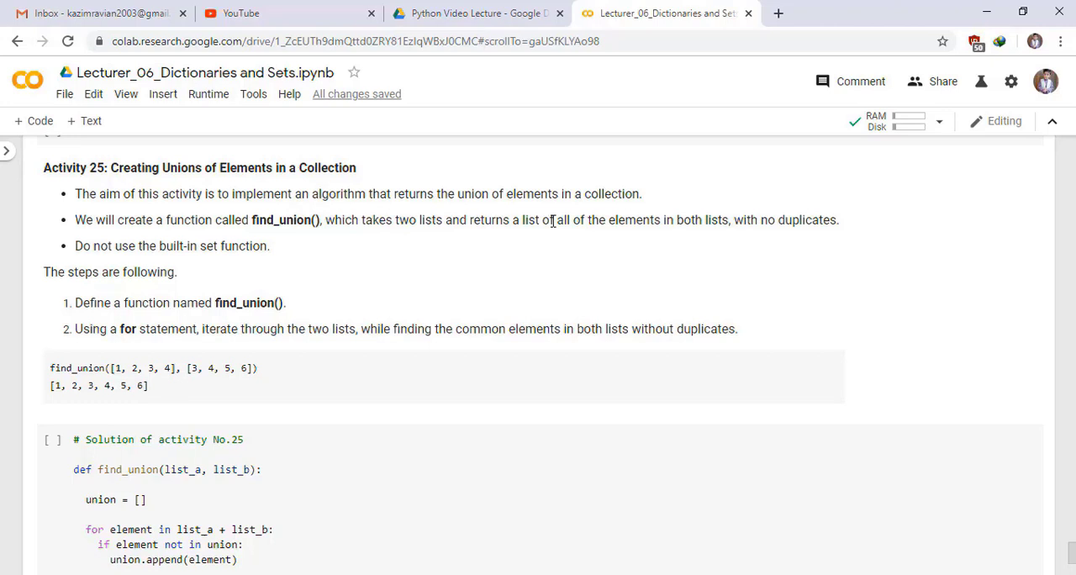
mouse_move(725, 224)
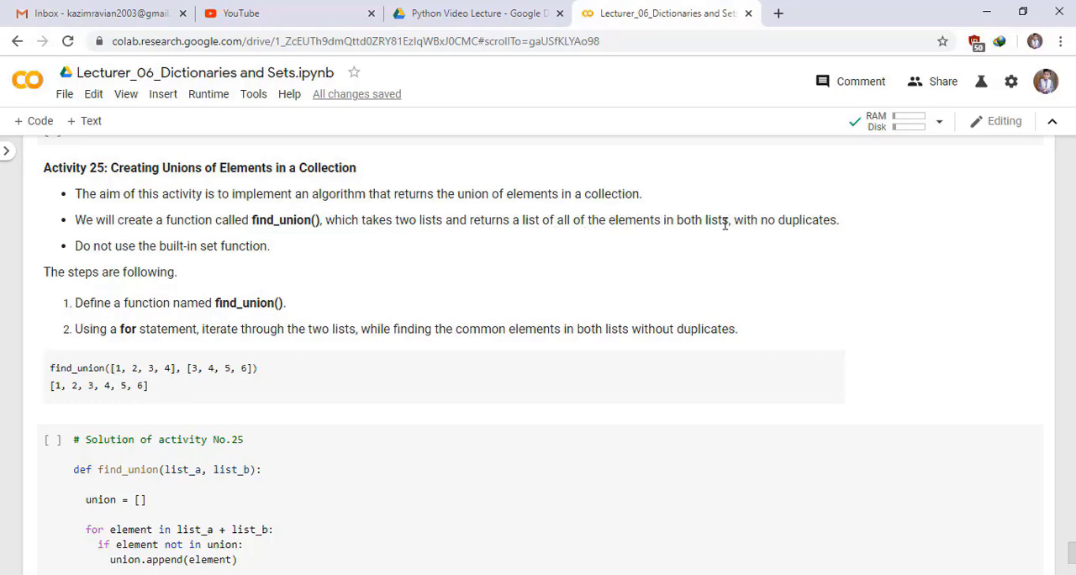
mouse_move(158, 249)
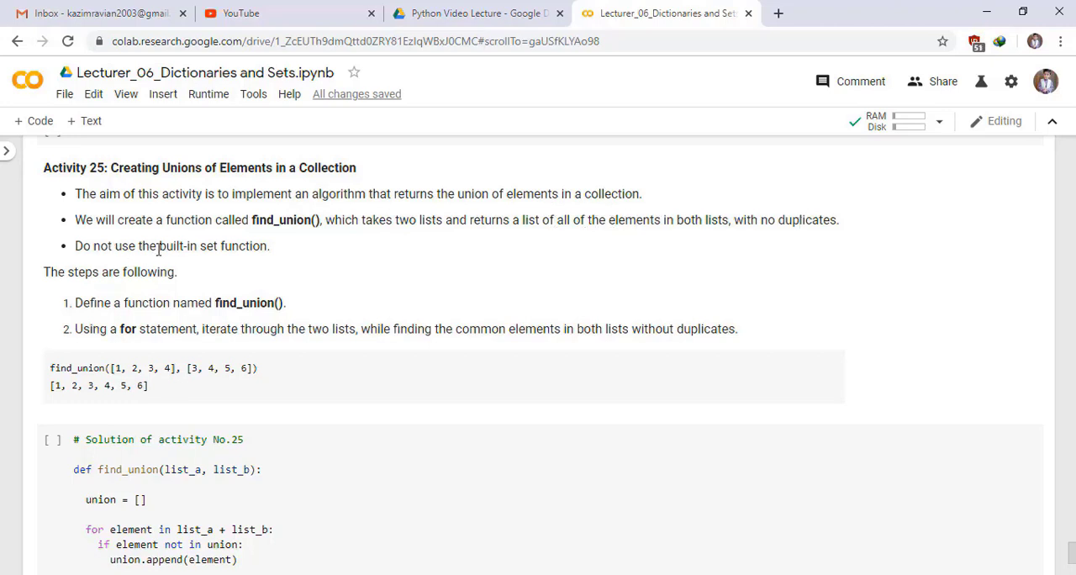
mouse_move(176, 260)
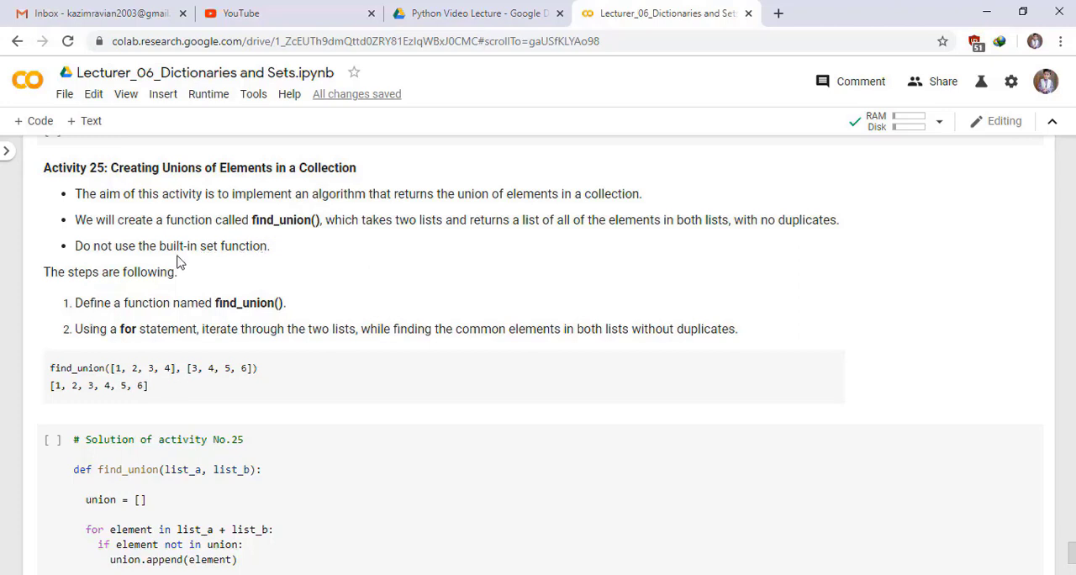
mouse_move(183, 279)
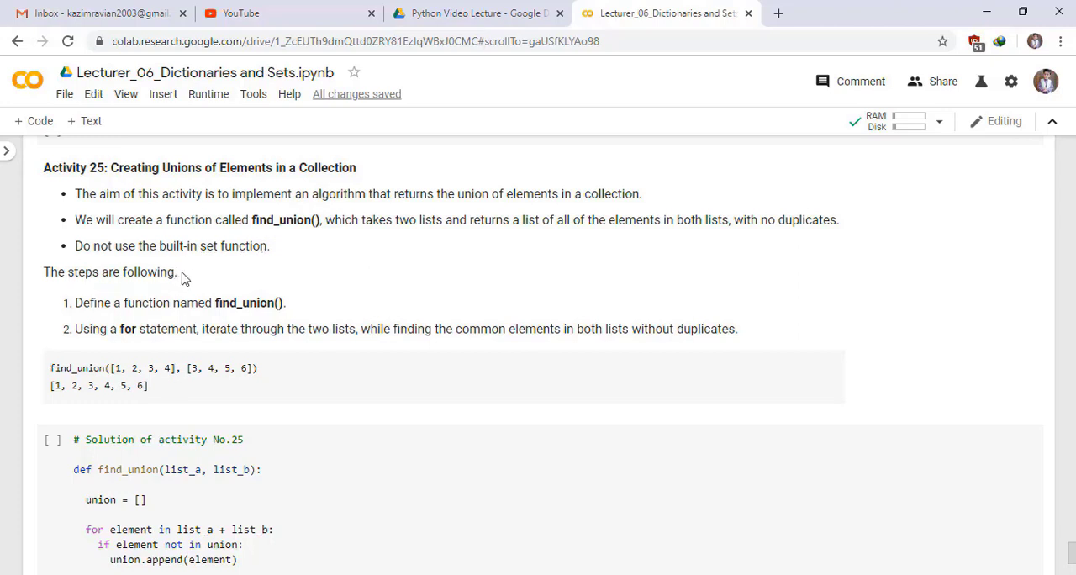
mouse_move(265, 302)
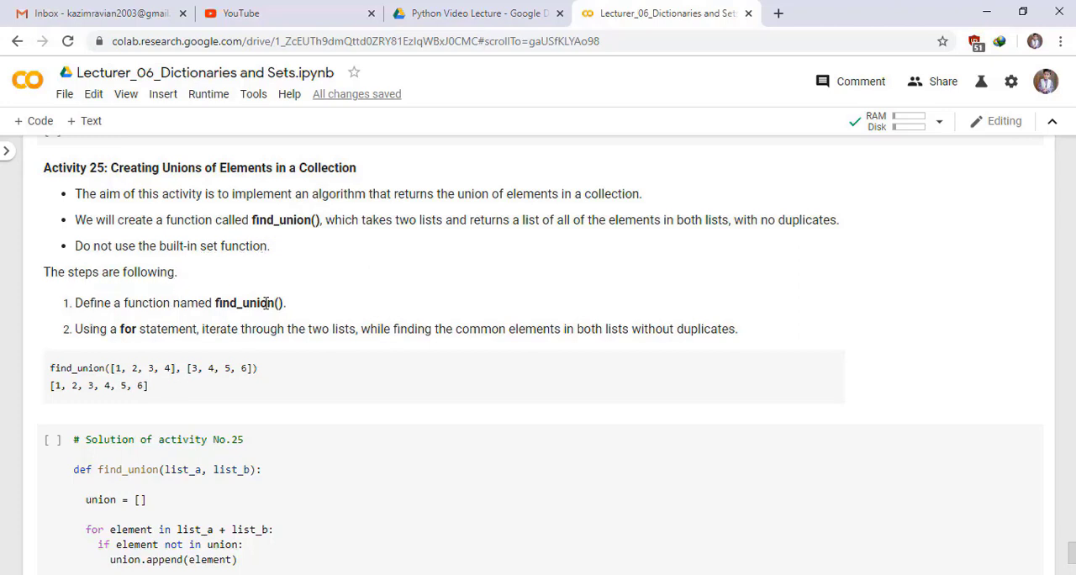
mouse_move(188, 336)
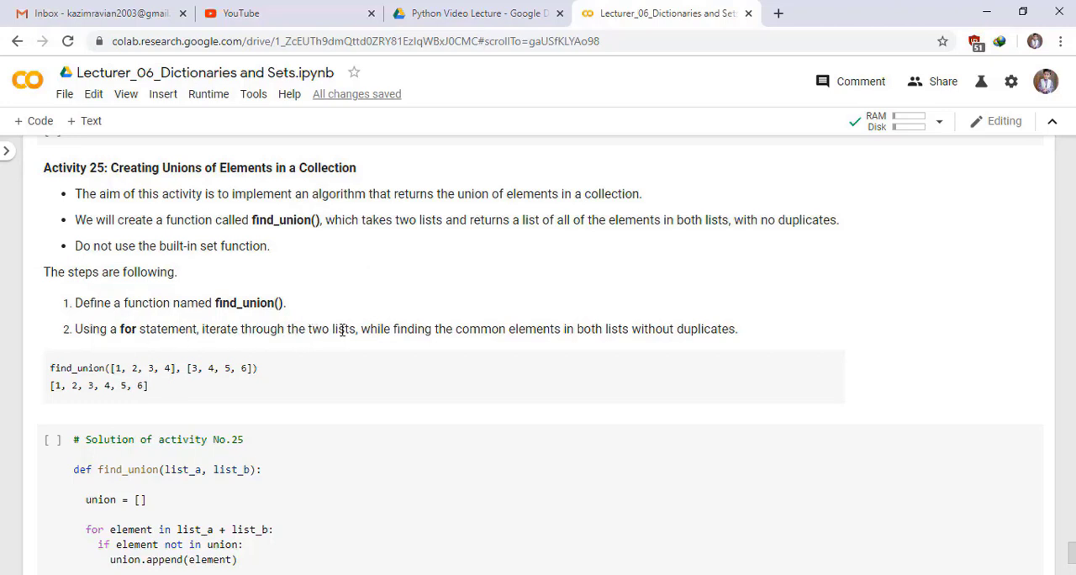
mouse_move(602, 334)
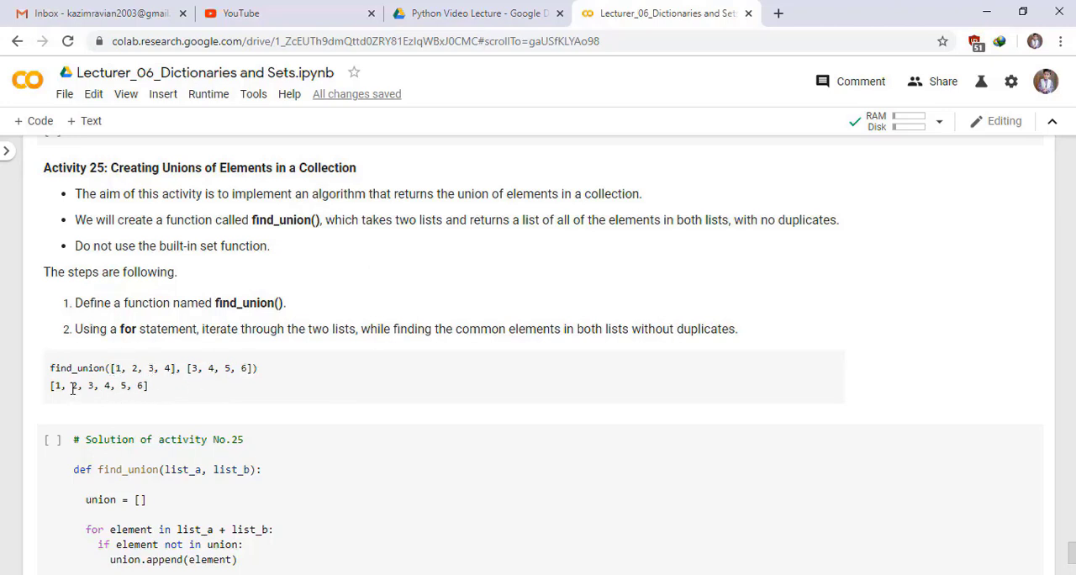
Scroll to the '# Solution of activity No.25' cell and run find_union().
scroll("down", 3)
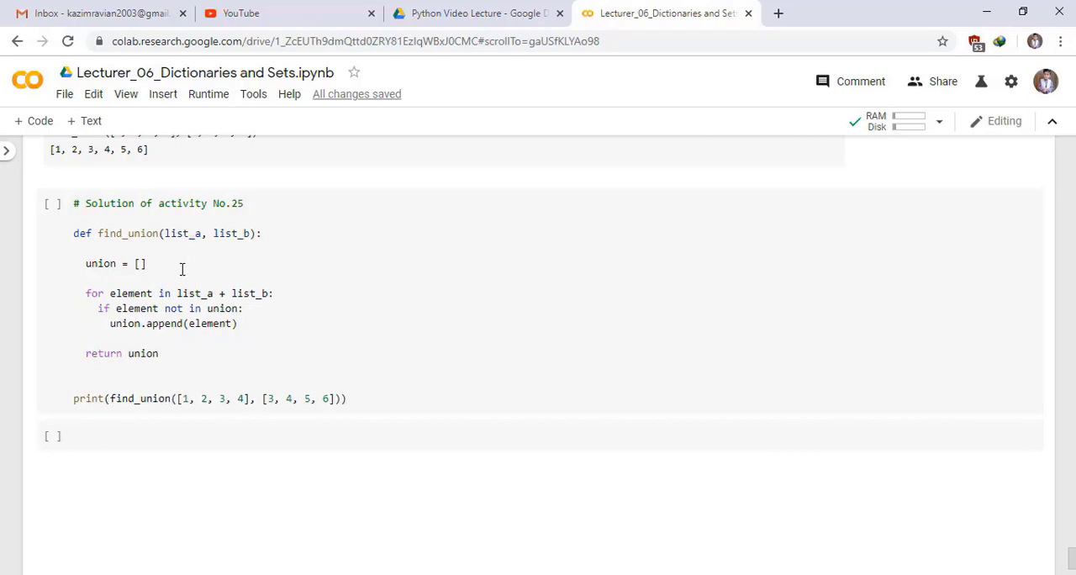
mouse_move(218, 232)
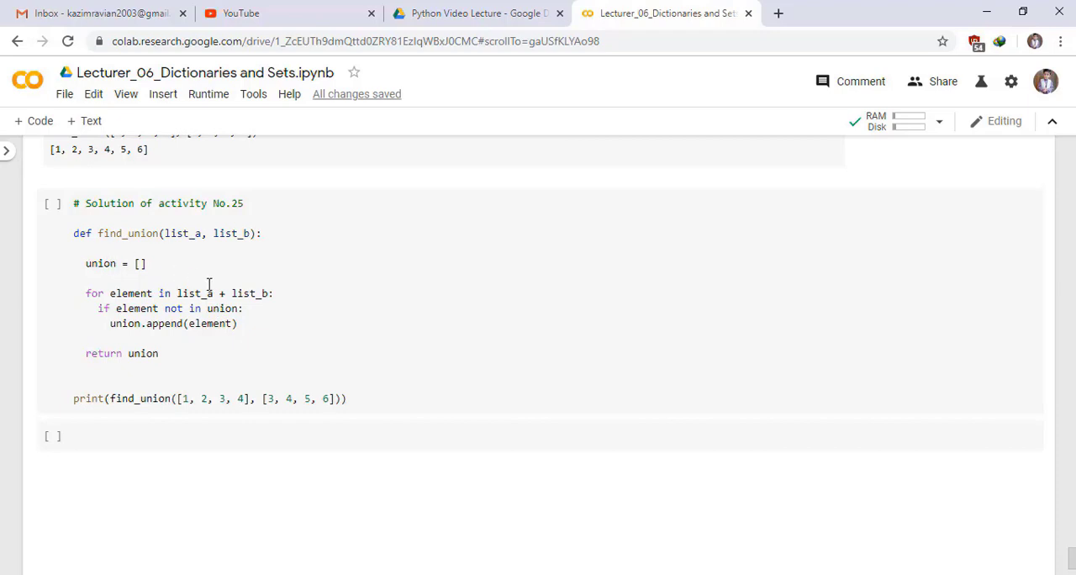
mouse_move(221, 323)
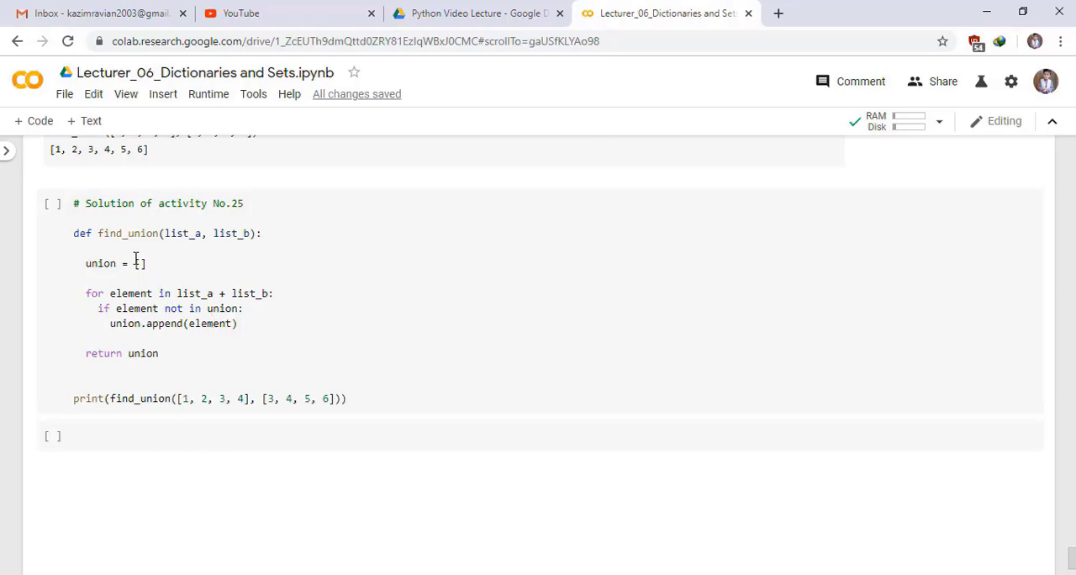
mouse_move(101, 408)
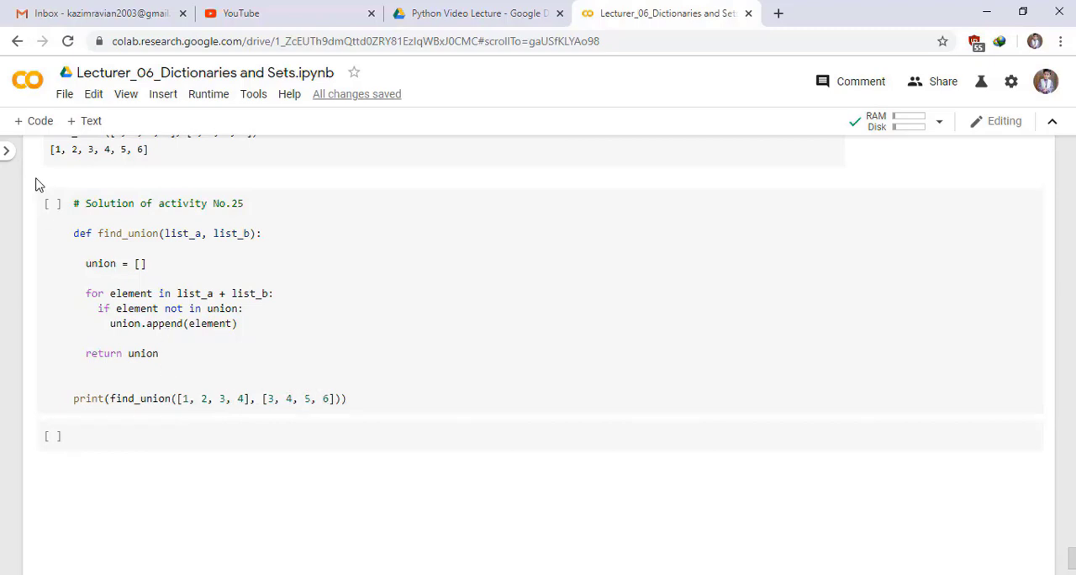
left_click(54, 202)
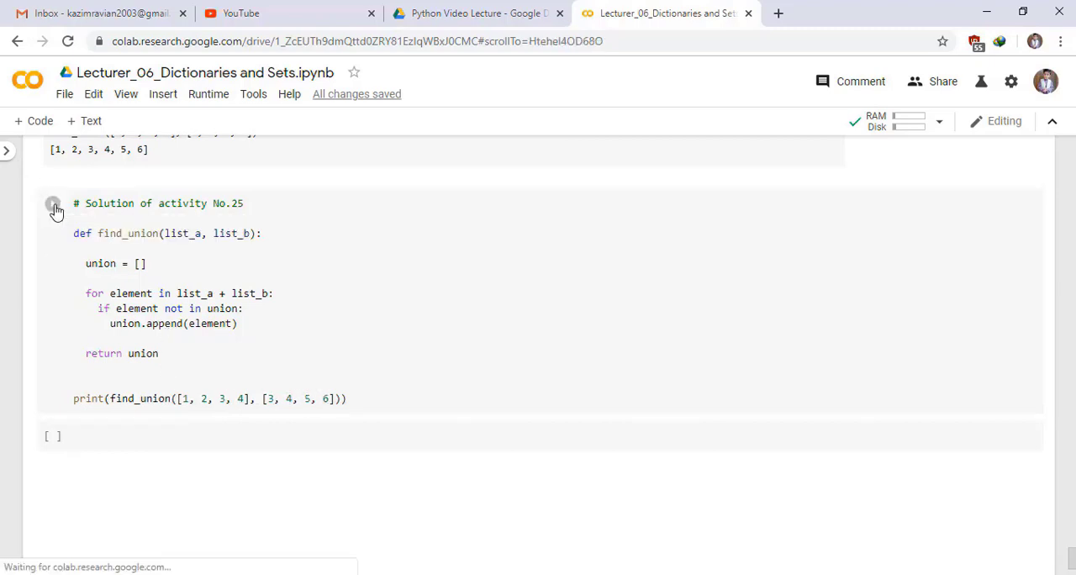